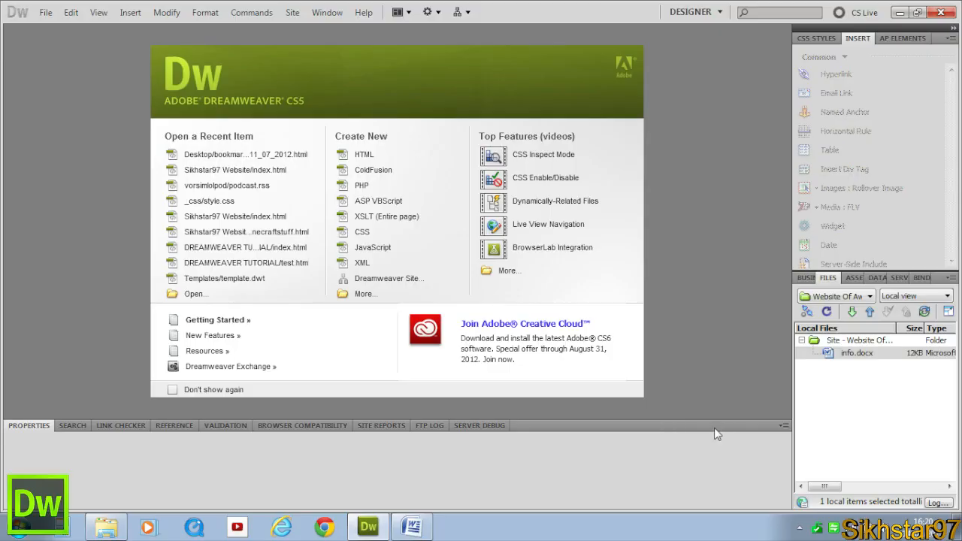
Create a new blank HTML page with the HTML5 DocType from the Welcome screen.
{"action": "left_click", "coordinate": [857, 351]}
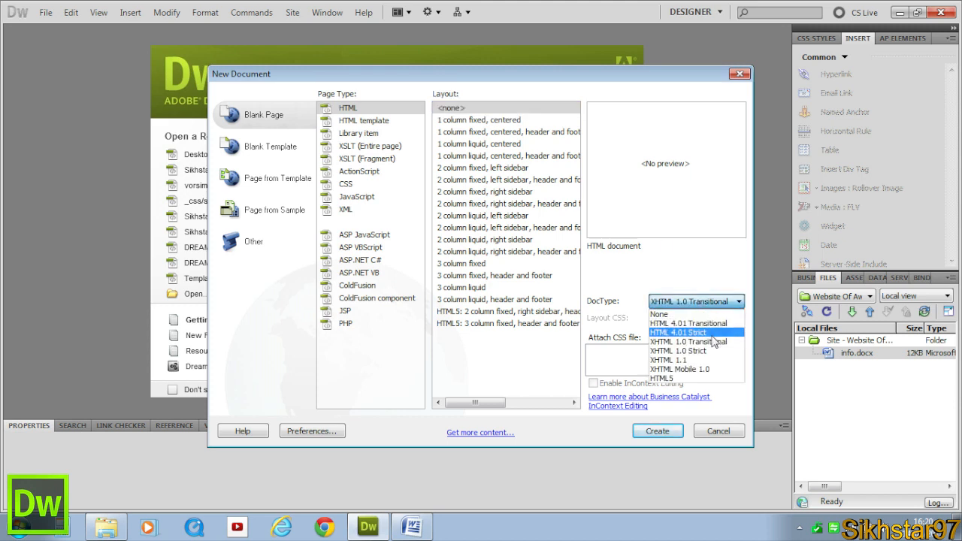
{"action": "left_click", "coordinate": [661, 377]}
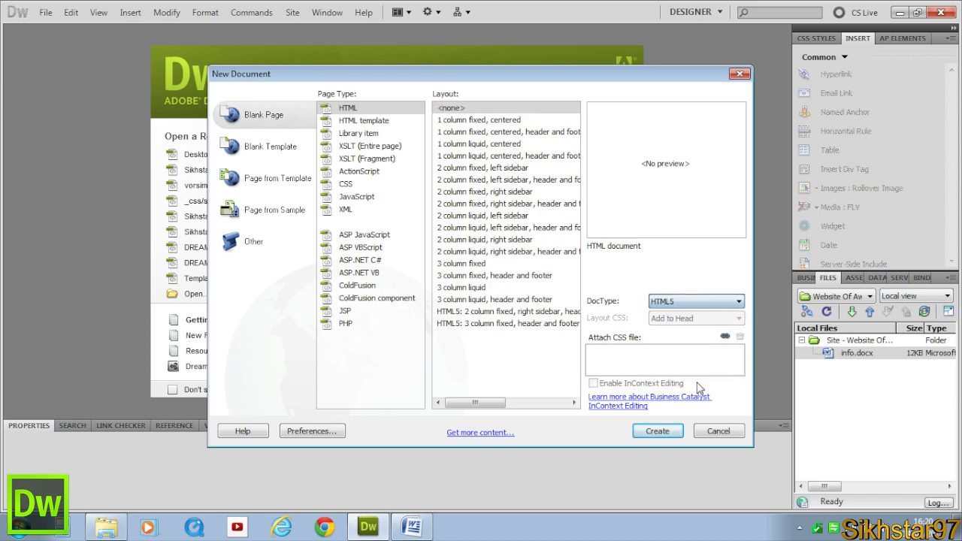
{"action": "left_click", "coordinate": [718, 430]}
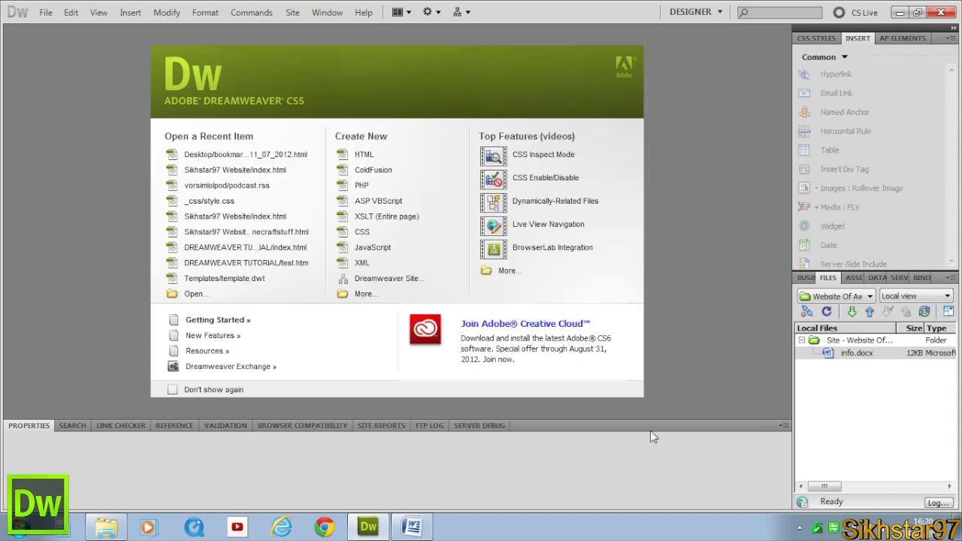
{"action": "left_click", "coordinate": [349, 153]}
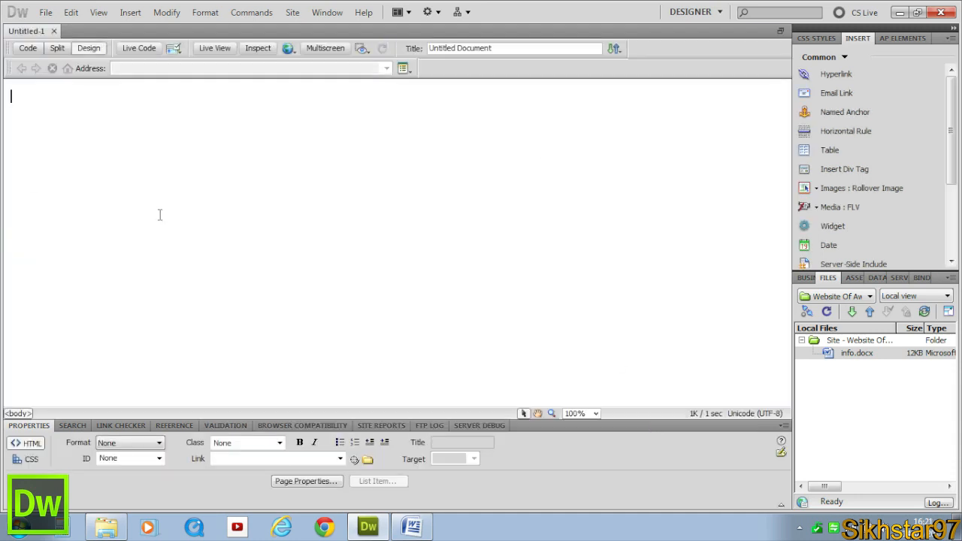
Save the page as index.html in the WEBSITEOFAWESOME site folder.
{"action": "left_click", "coordinate": [51, 12]}
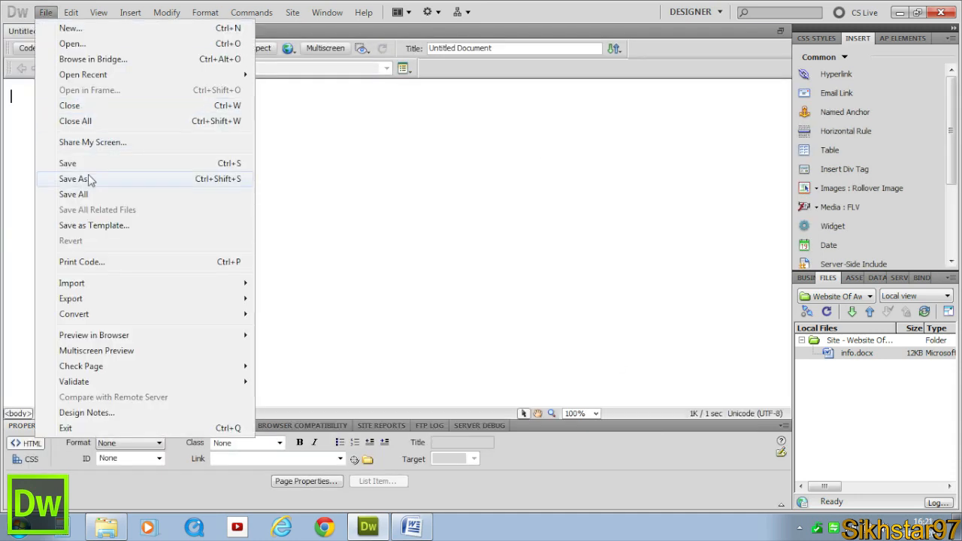
{"action": "left_click", "coordinate": [72, 179]}
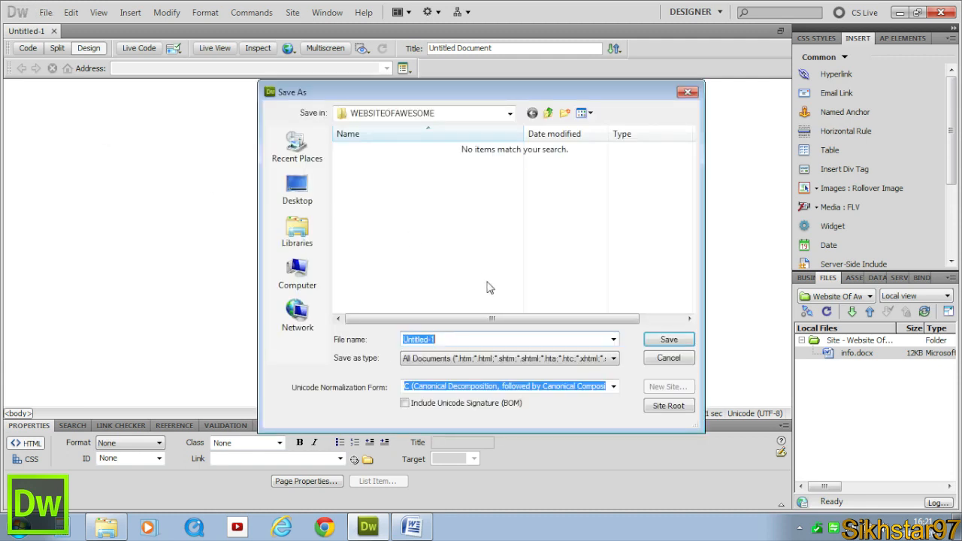
{"action": "left_click", "coordinate": [298, 274]}
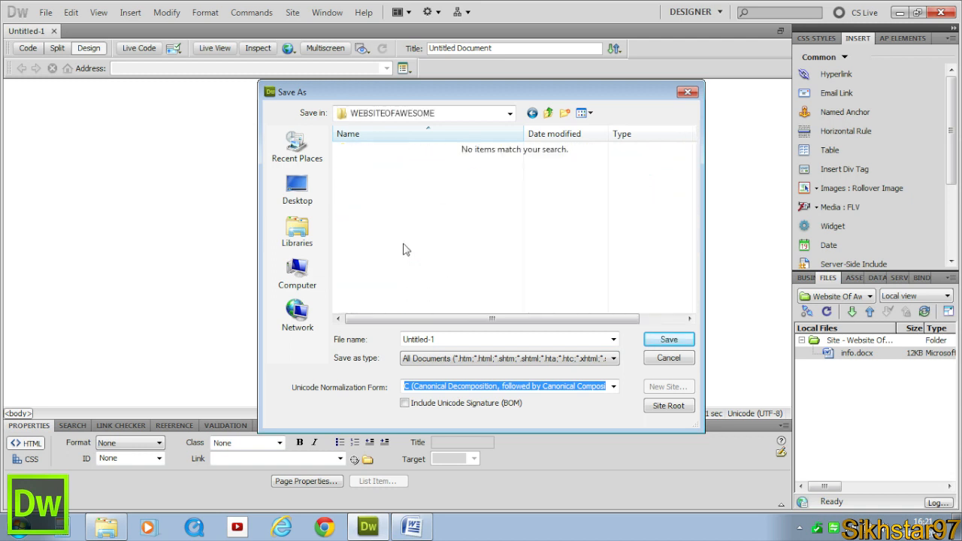
{"action": "type", "text": "index.h"}
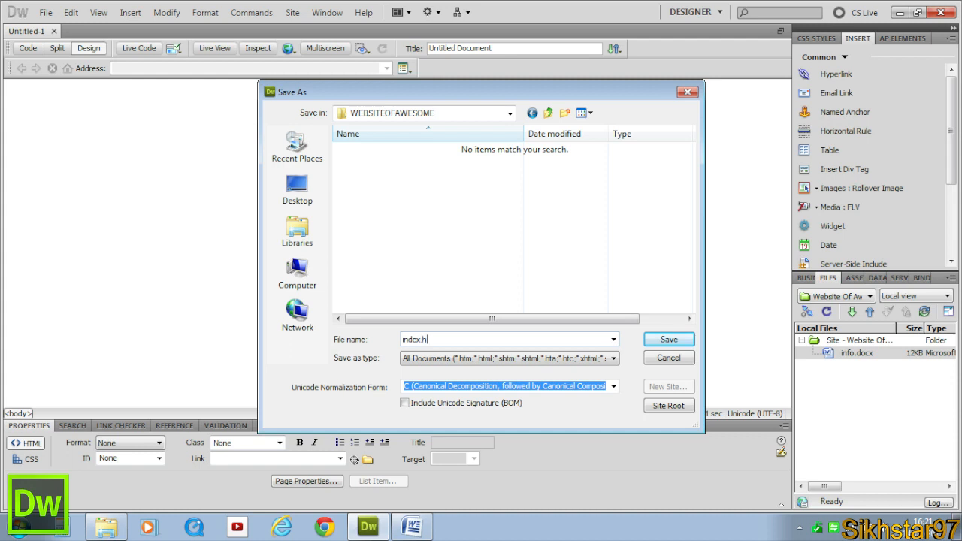
{"action": "left_click", "coordinate": [667, 340]}
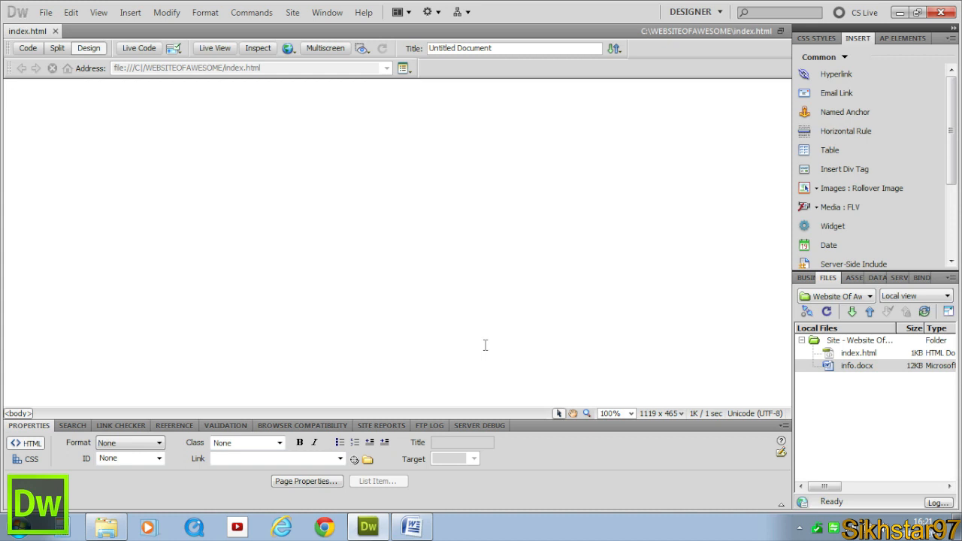
Close index.html and open info.docx from the site's Files panel.
{"action": "left_click", "coordinate": [12, 98]}
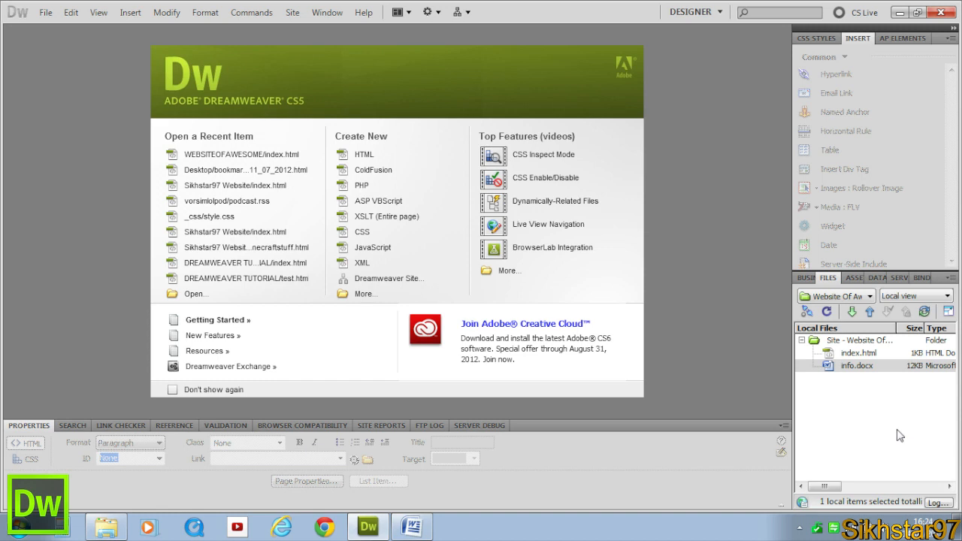
{"action": "mouse_move", "coordinate": [903, 394]}
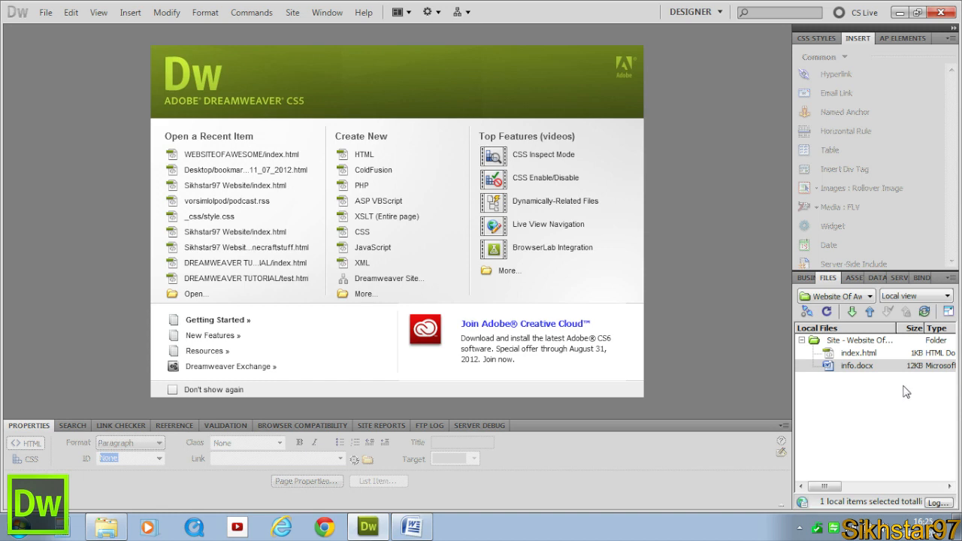
{"action": "left_click", "coordinate": [856, 365]}
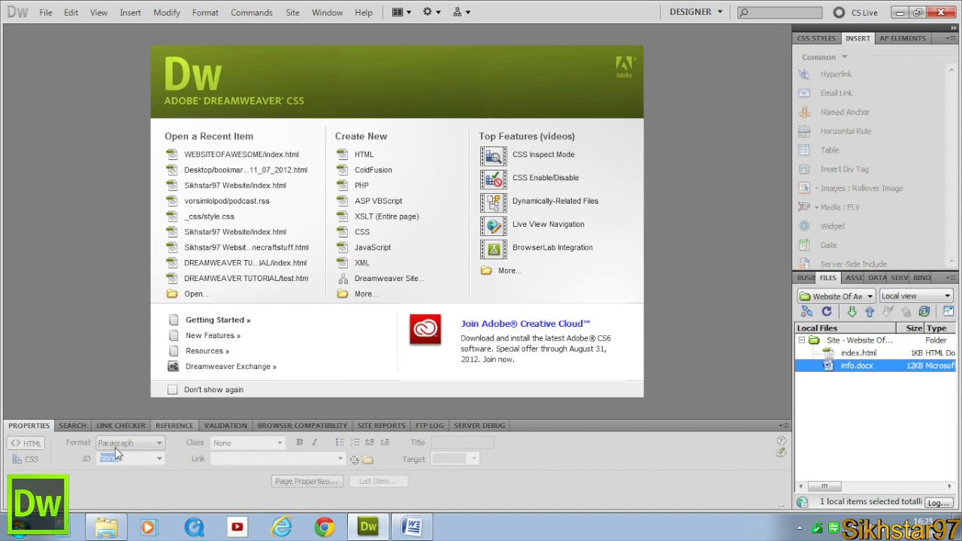
{"action": "mouse_move", "coordinate": [125, 466]}
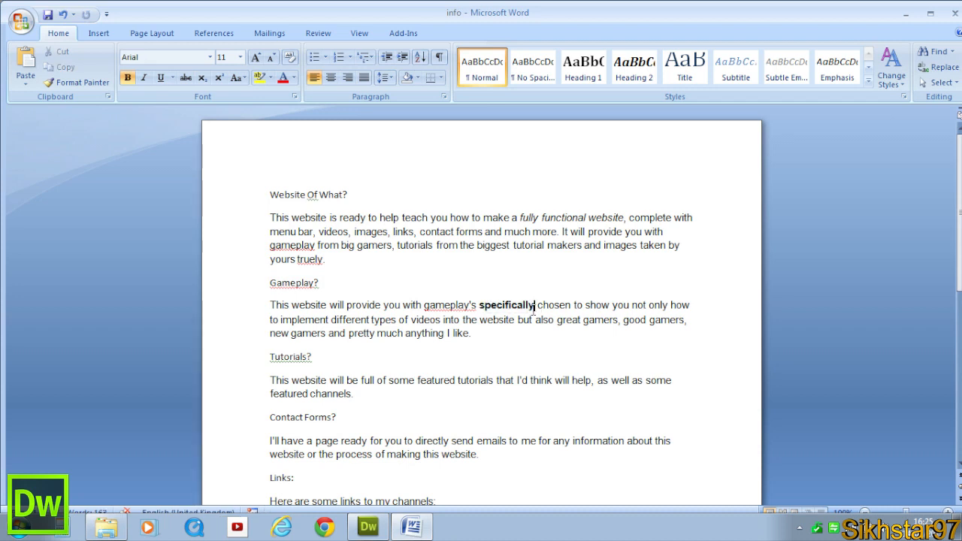
Style the section titles such as Website Of What? as Heading 1 in Word.
{"action": "double_click", "coordinate": [507, 305]}
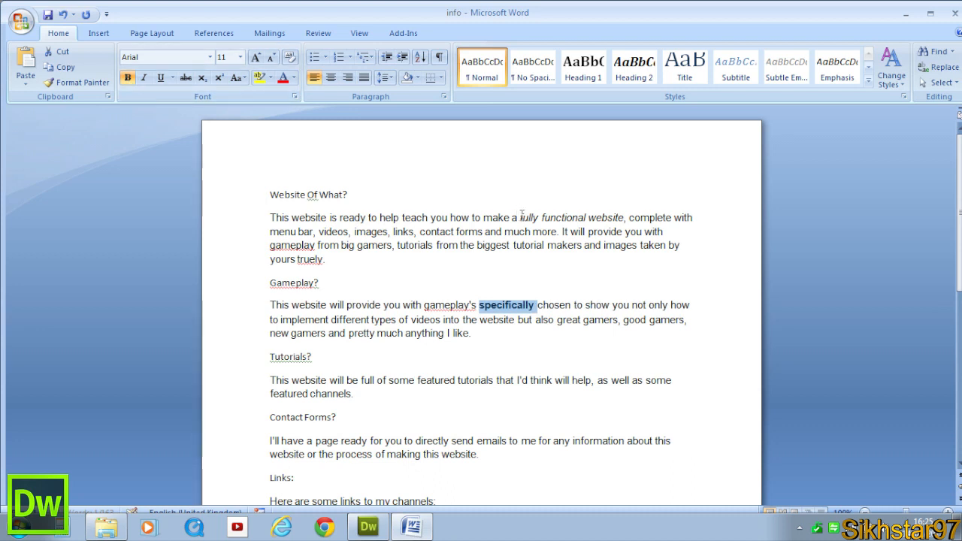
{"action": "left_click", "coordinate": [126, 78]}
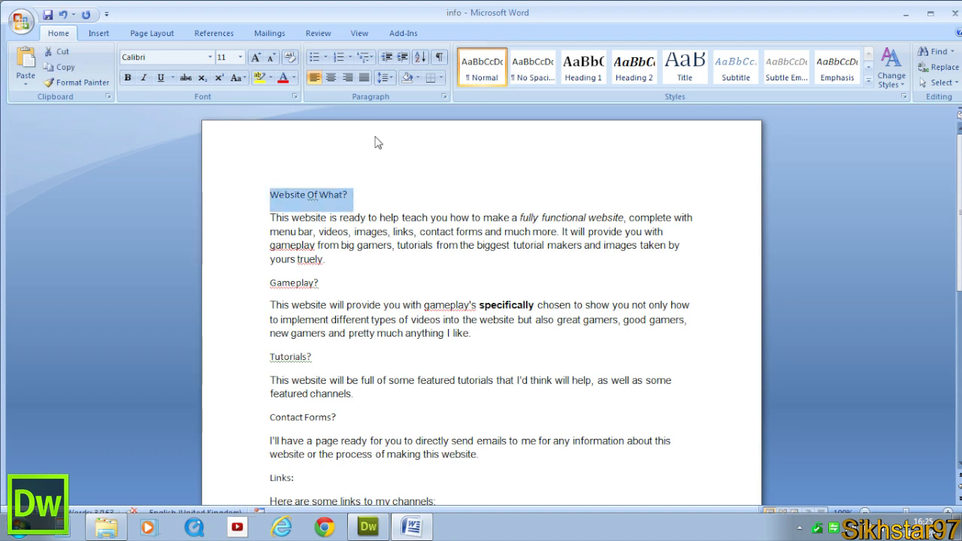
{"action": "mouse_move", "coordinate": [67, 37]}
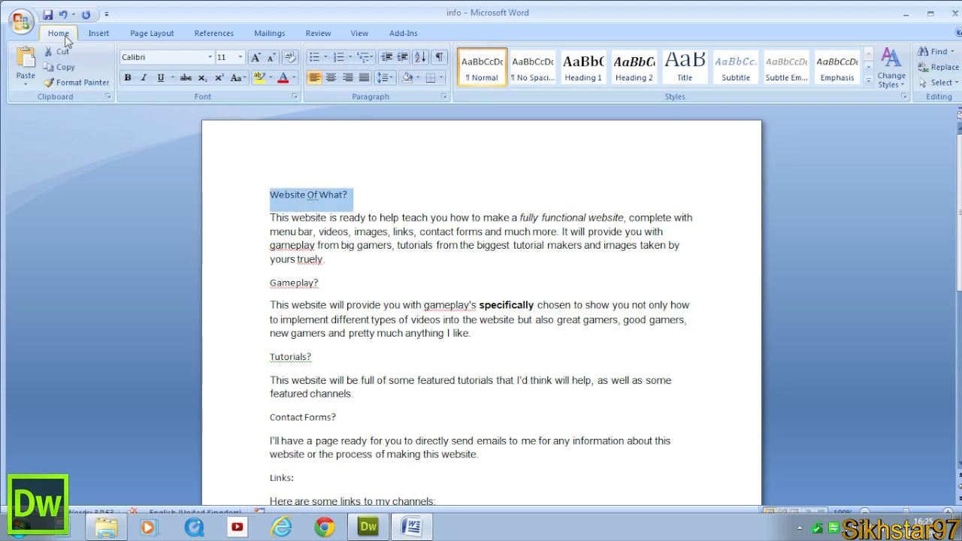
{"action": "left_click", "coordinate": [583, 66]}
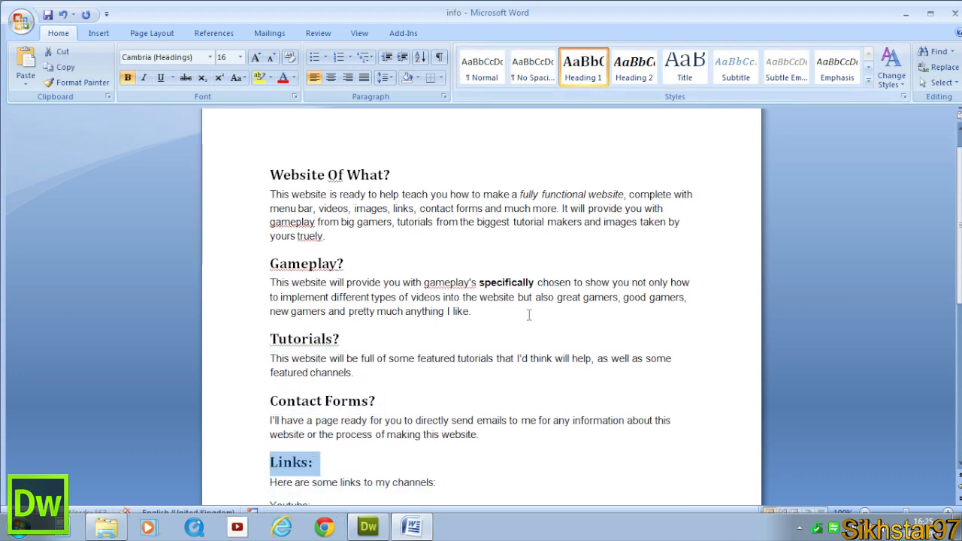
{"action": "scroll", "scroll_direction": "down", "scroll_amount": 3}
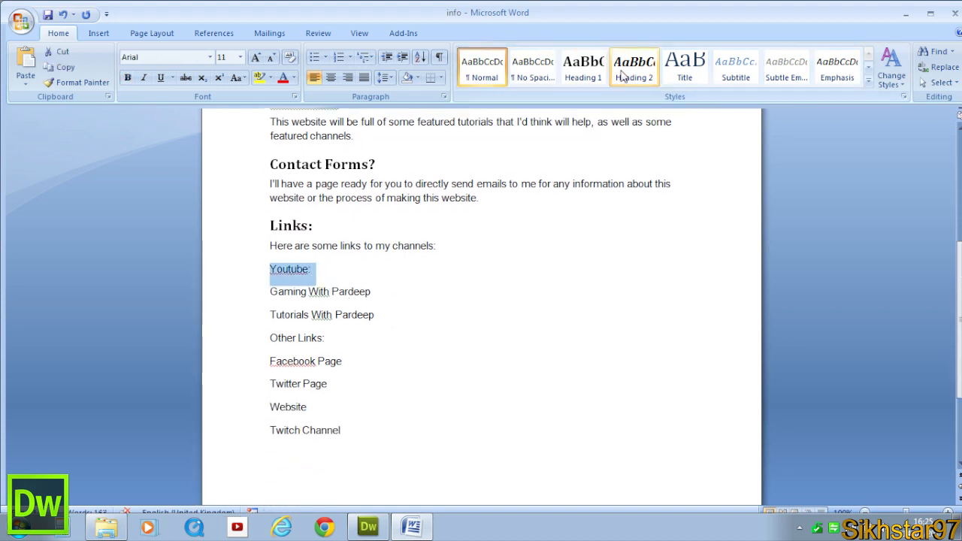
Make Youtube: a Heading 2 and set the Gameplay? paragraph to Normal style.
{"action": "left_click", "coordinate": [634, 66]}
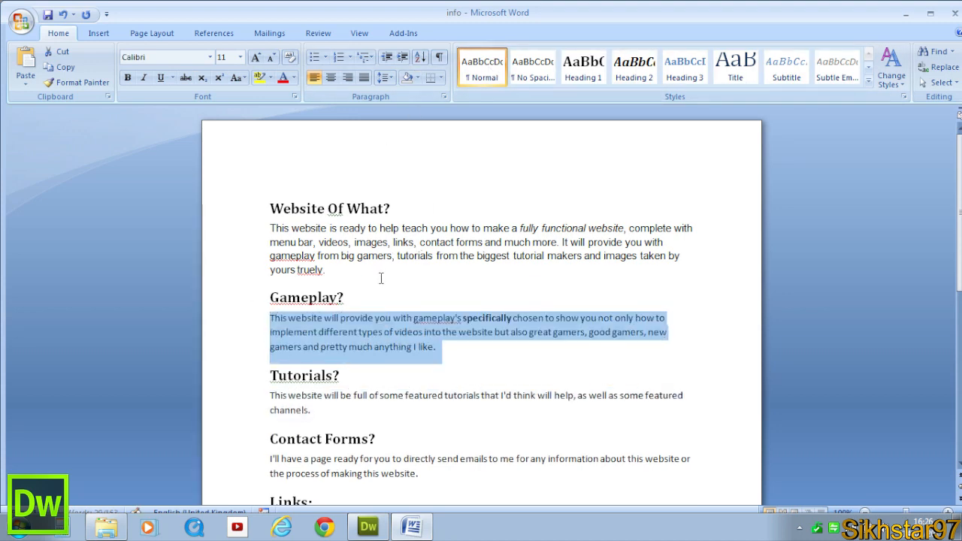
{"action": "scroll", "scroll_direction": "down", "scroll_amount": 3}
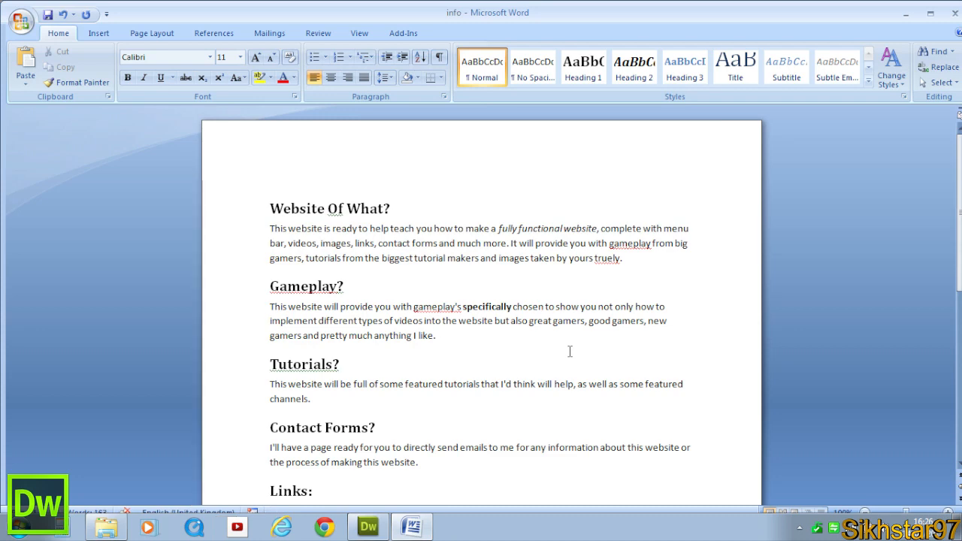
Finish applying Normal, copy the whole document's text and switch to Dreamweaver.
{"action": "left_click", "coordinate": [436, 336]}
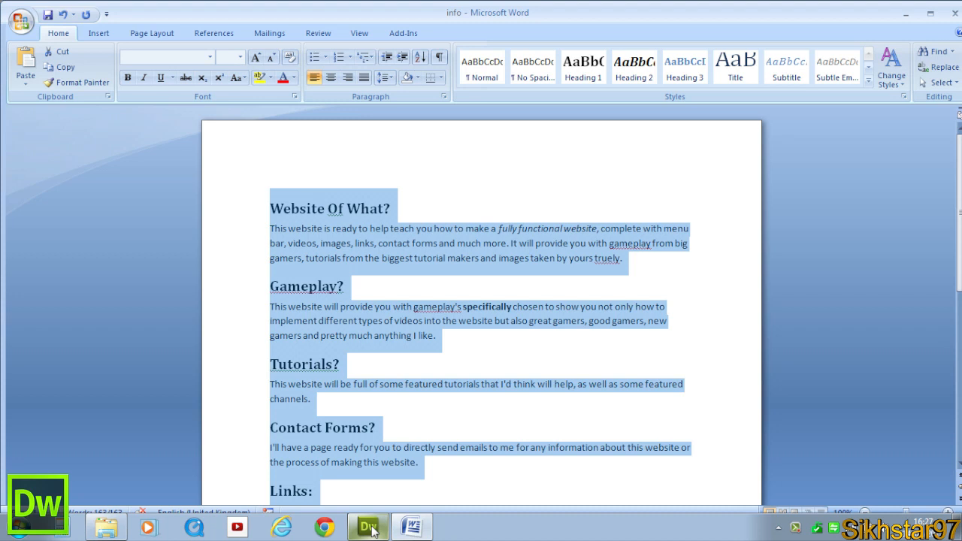
{"action": "left_click", "coordinate": [373, 526]}
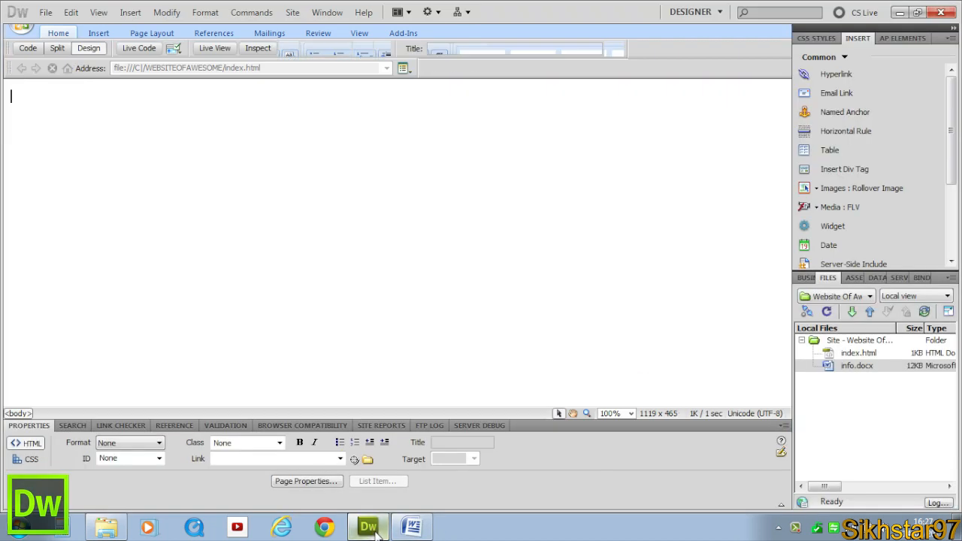
Paste the Word text into index.html and show its HTML source at the Gameplay? paragraph.
{"action": "double_click", "coordinate": [851, 353]}
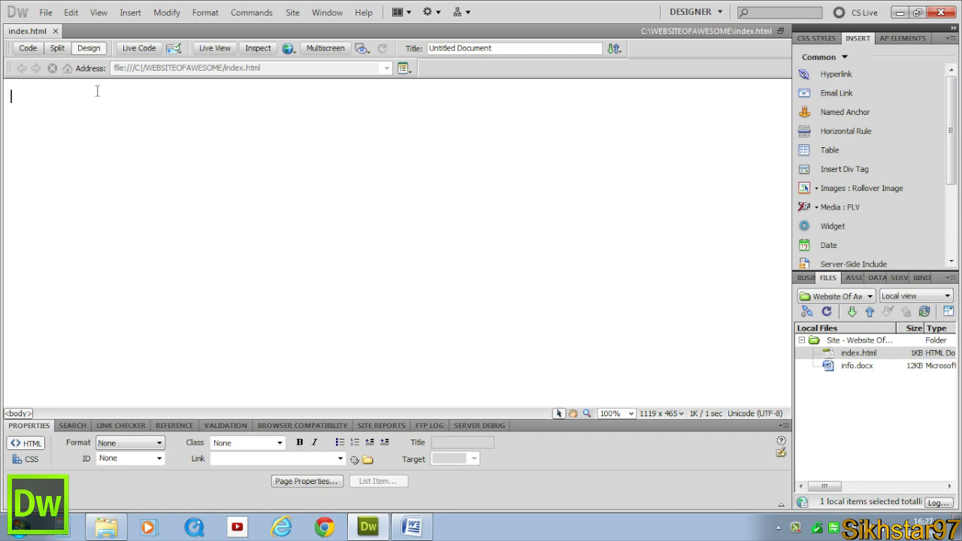
{"action": "mouse_move", "coordinate": [293, 244]}
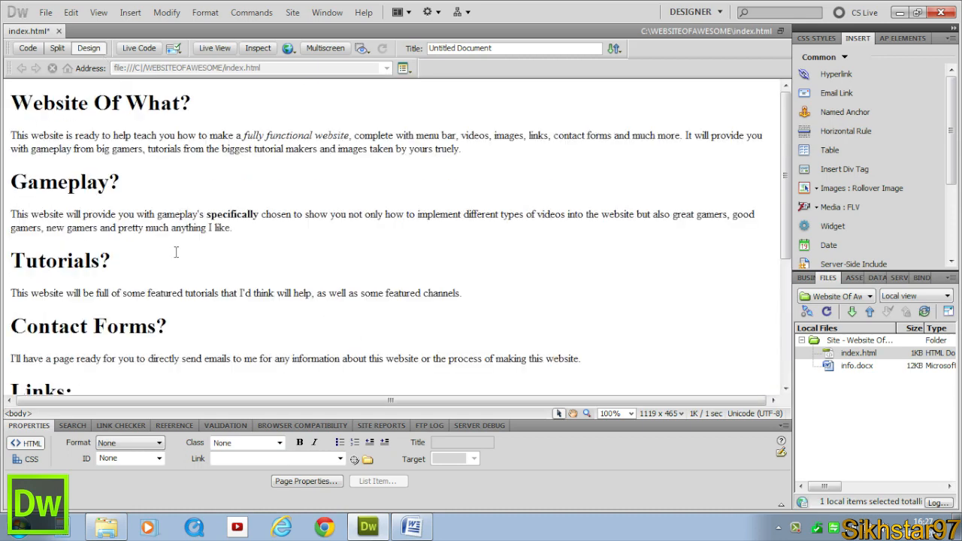
{"action": "mouse_move", "coordinate": [168, 178]}
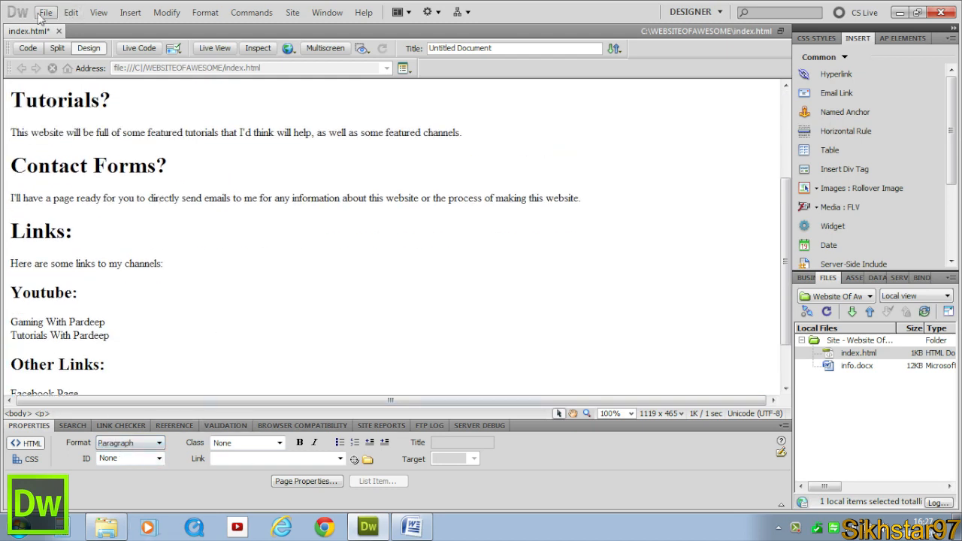
{"action": "left_click", "coordinate": [27, 47]}
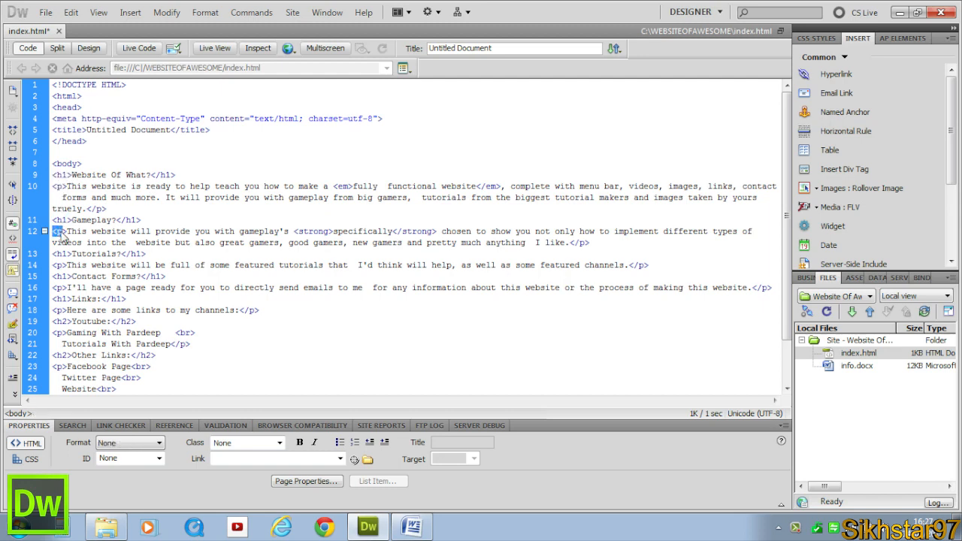
{"action": "left_click", "coordinate": [90, 322]}
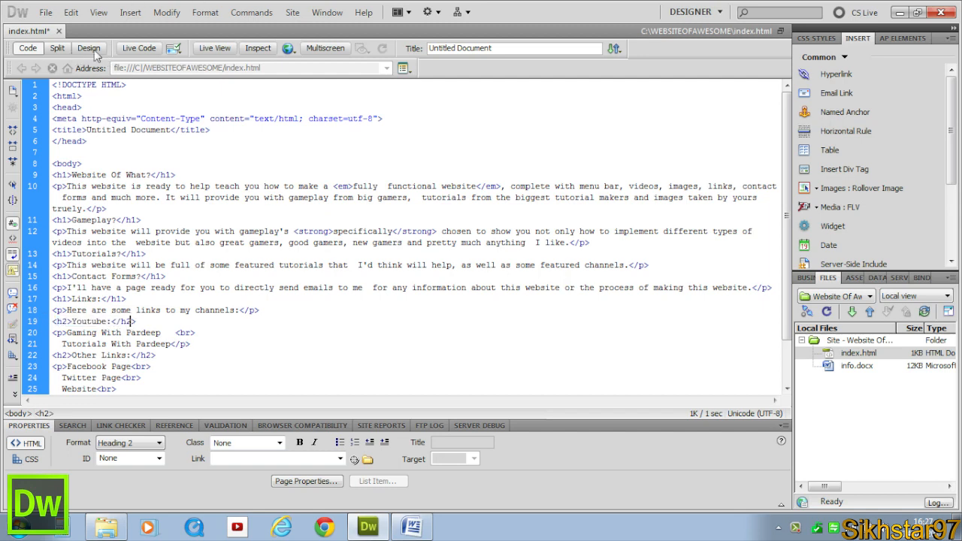
Replace the <br> between Gaming With Pardeep and Tutorials With Pardeep with </p><p> and preview.
{"action": "left_click", "coordinate": [90, 48]}
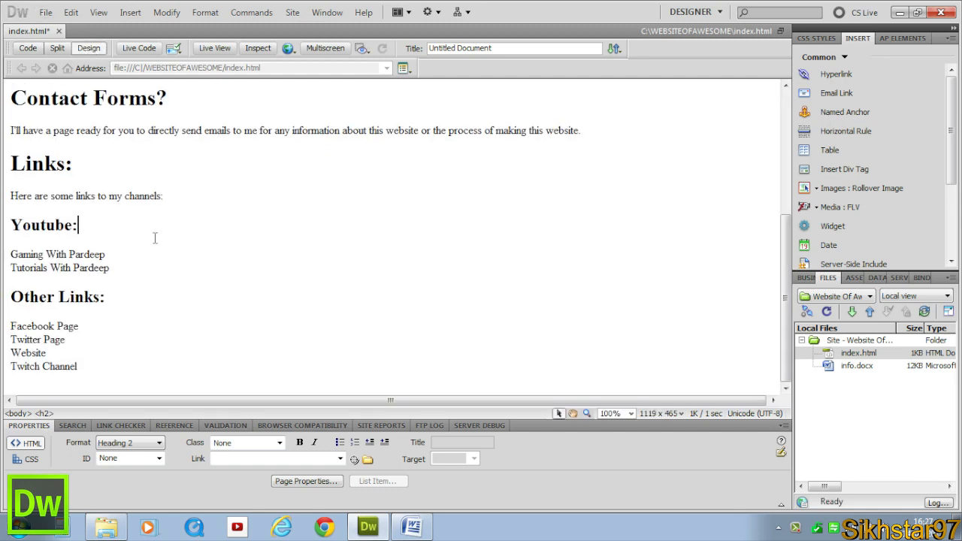
{"action": "left_click_drag", "start_coordinate": [11, 254], "coordinate": [108, 267]}
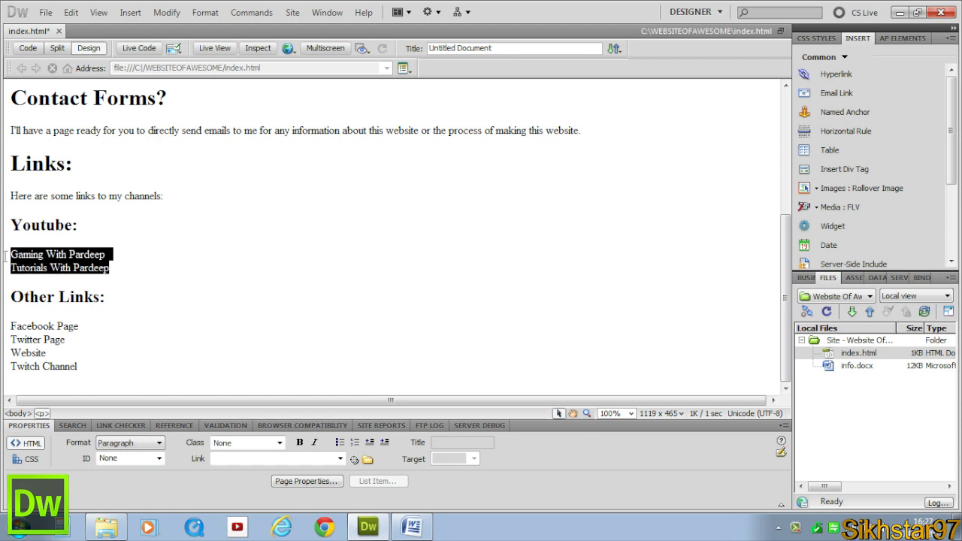
{"action": "left_click", "coordinate": [30, 47]}
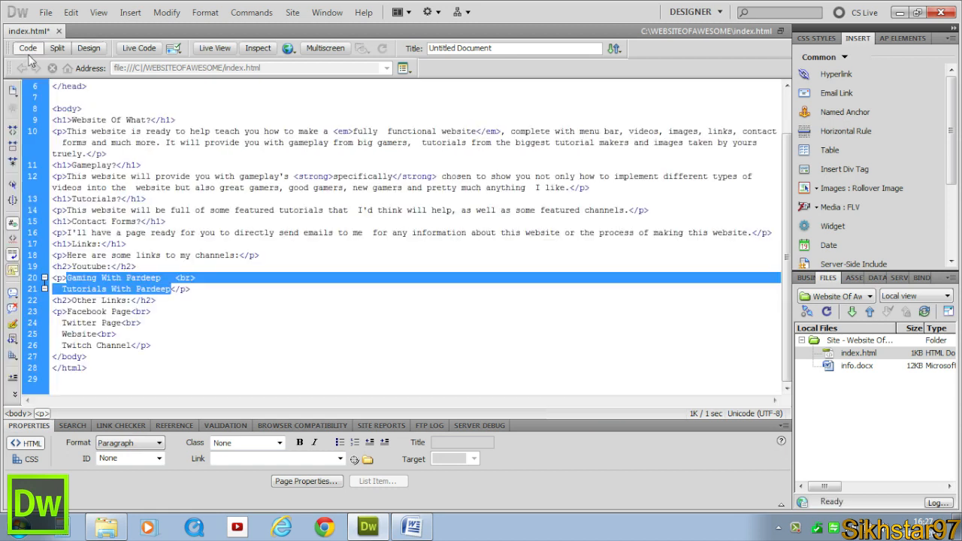
{"action": "left_click", "coordinate": [171, 289]}
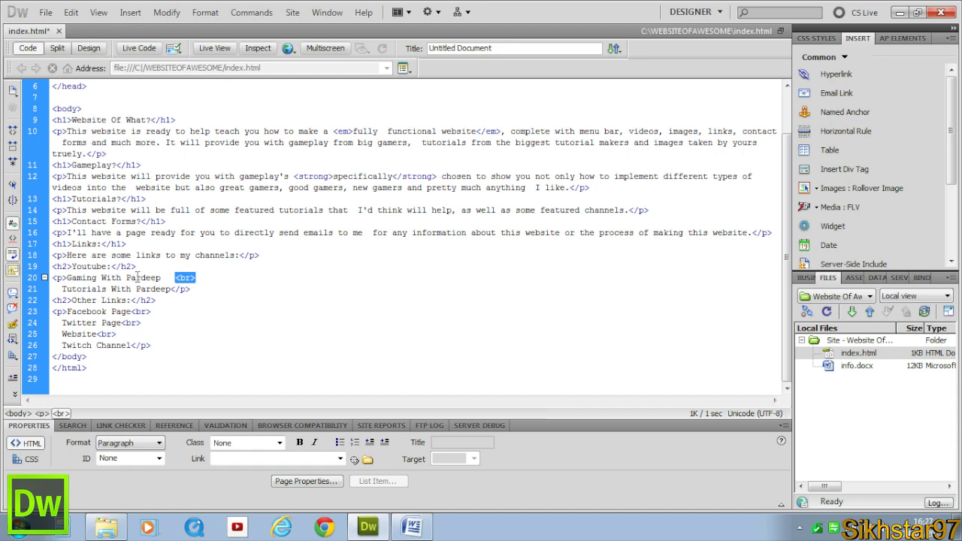
{"action": "left_click", "coordinate": [99, 46]}
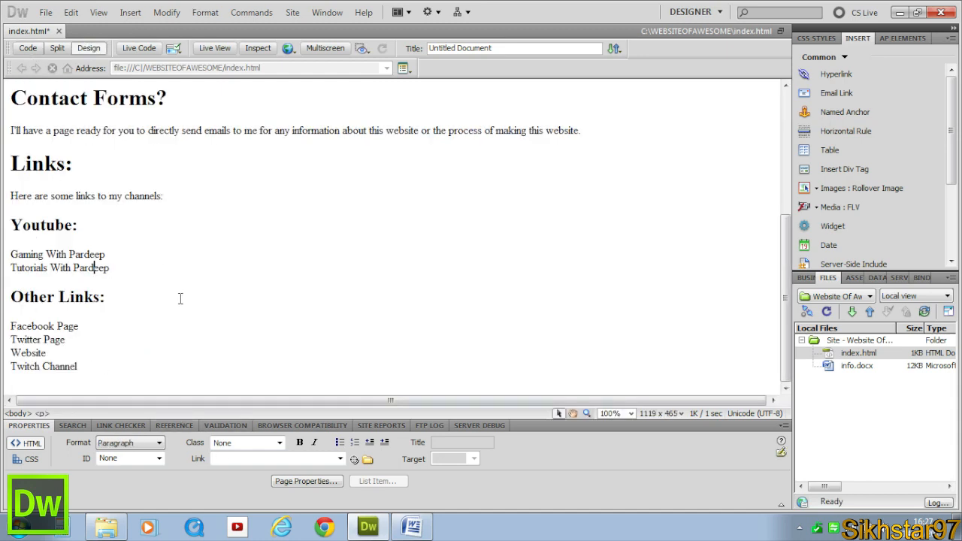
{"action": "left_click", "coordinate": [30, 48]}
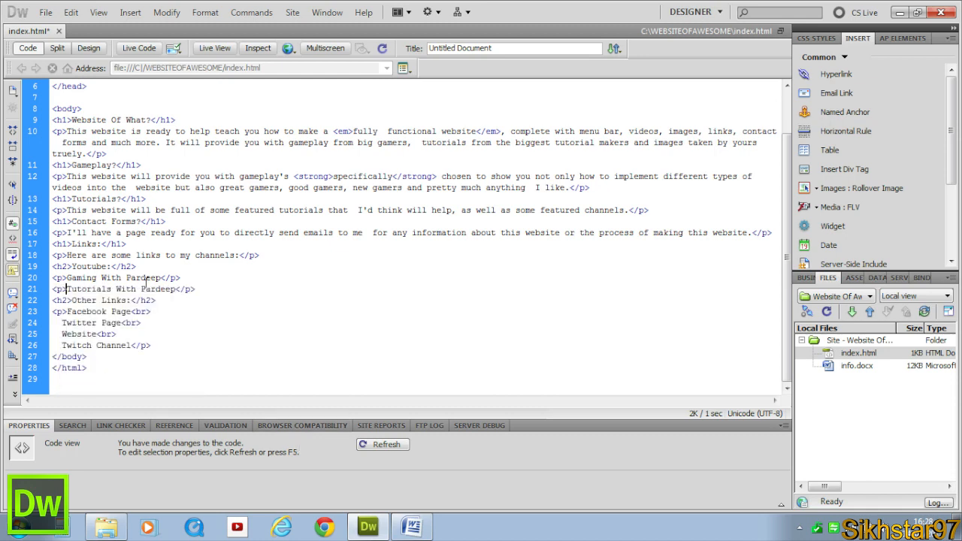
{"action": "left_click", "coordinate": [91, 46]}
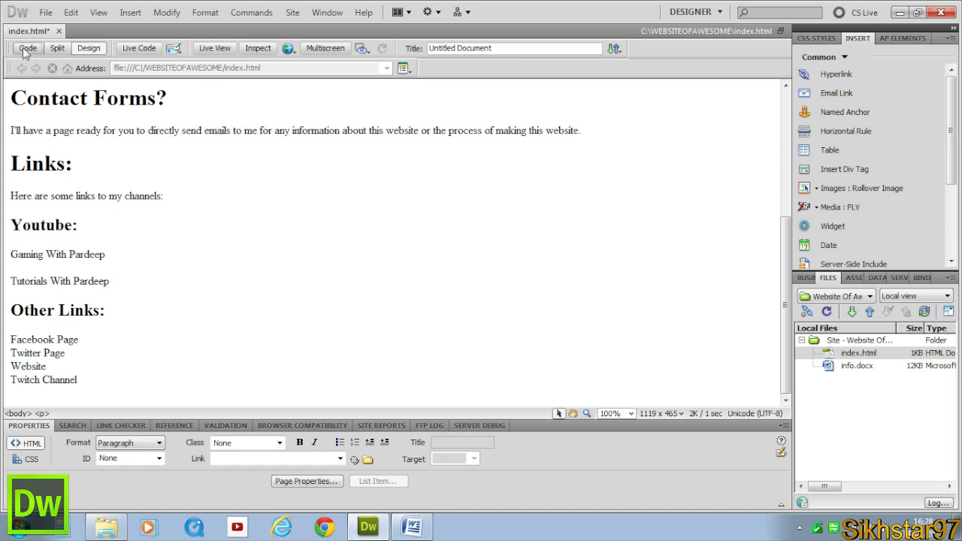
Replace the <br> tags in the Other Links list with </p><p> to separate the entries.
{"action": "left_click", "coordinate": [28, 47]}
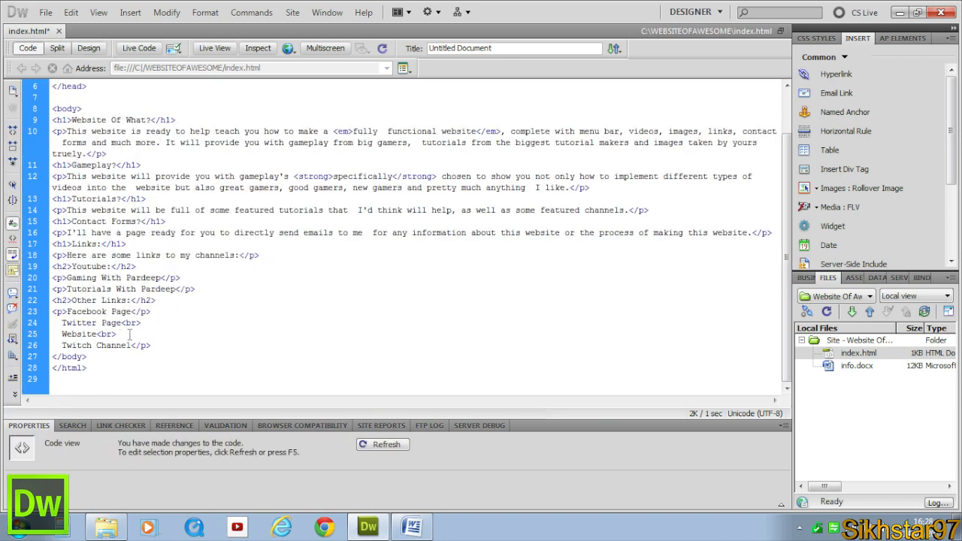
{"action": "double_click", "coordinate": [106, 334]}
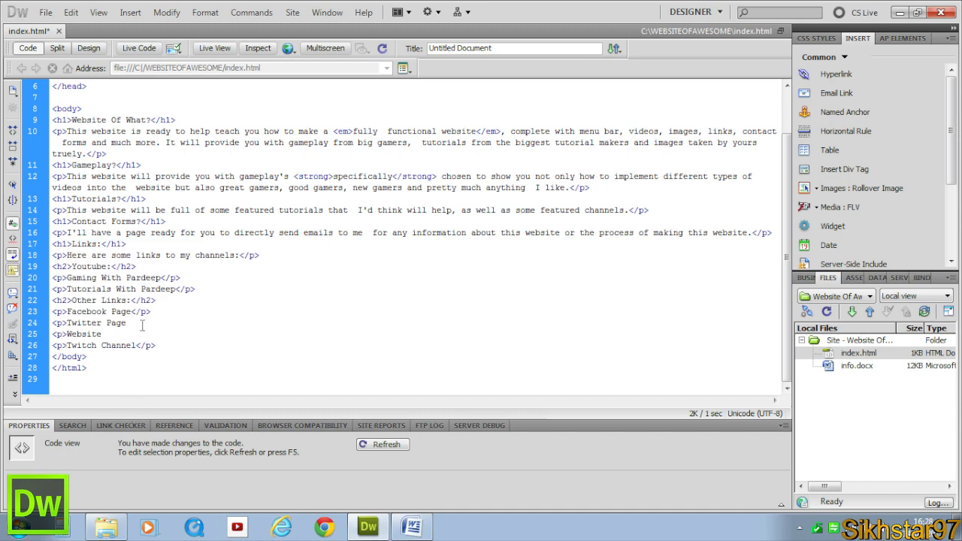
{"action": "type", "text": "</p>"}
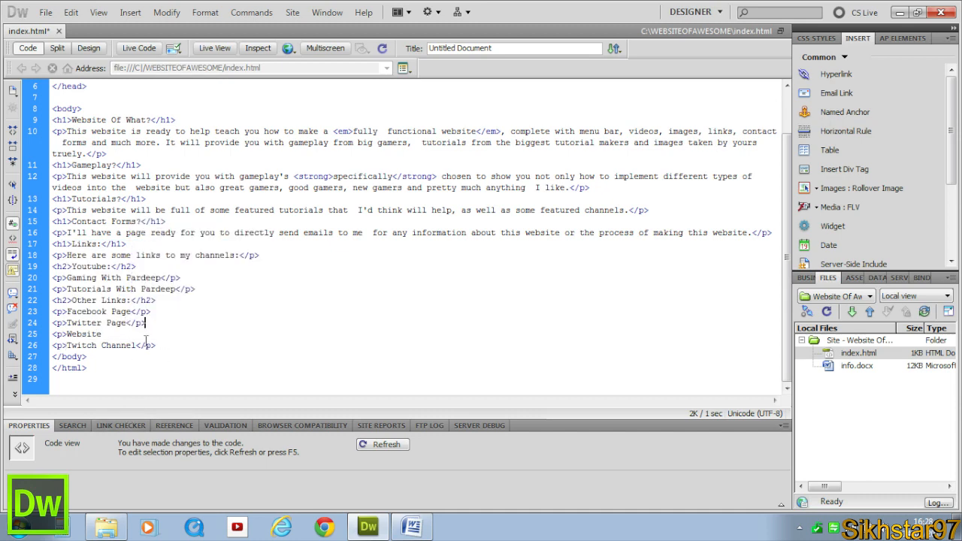
{"action": "type", "text": "<"}
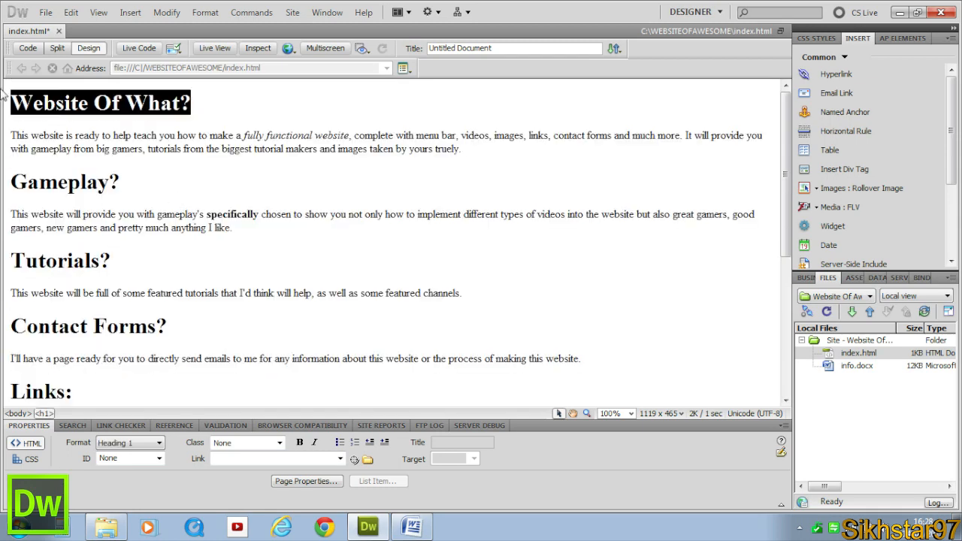
{"action": "mouse_move", "coordinate": [18, 78]}
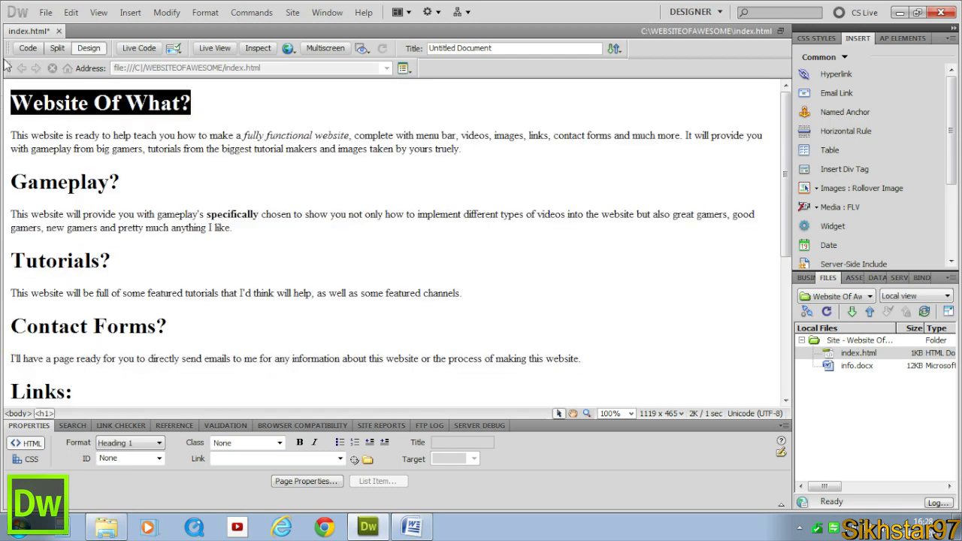
{"action": "mouse_move", "coordinate": [57, 47]}
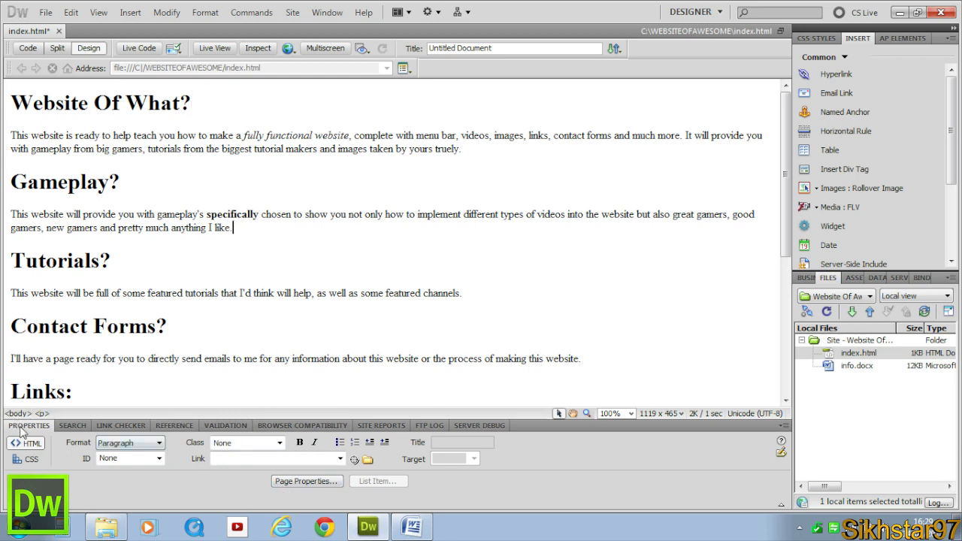
Set the page font to Arial, Helvetica, sans-serif in Page Properties.
{"action": "left_click", "coordinate": [307, 481]}
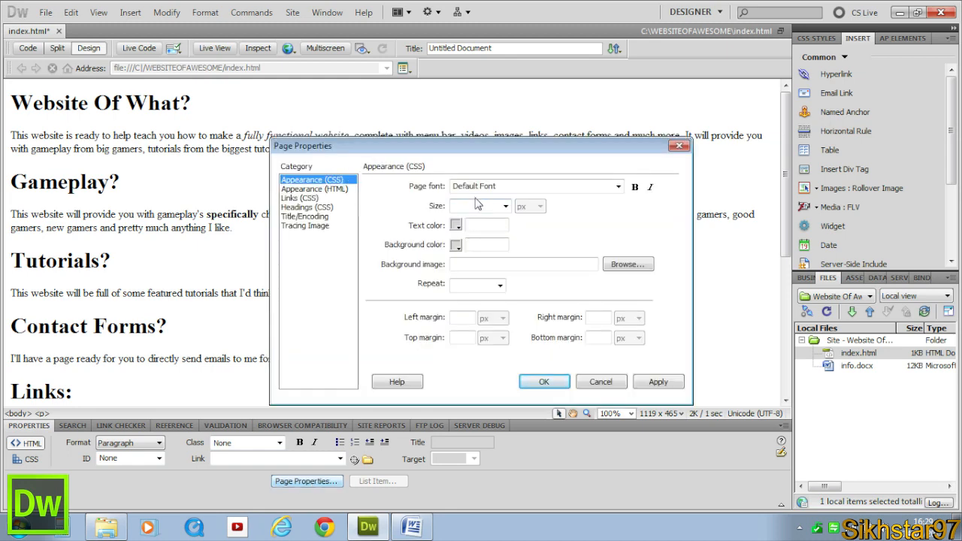
{"action": "left_click", "coordinate": [616, 186]}
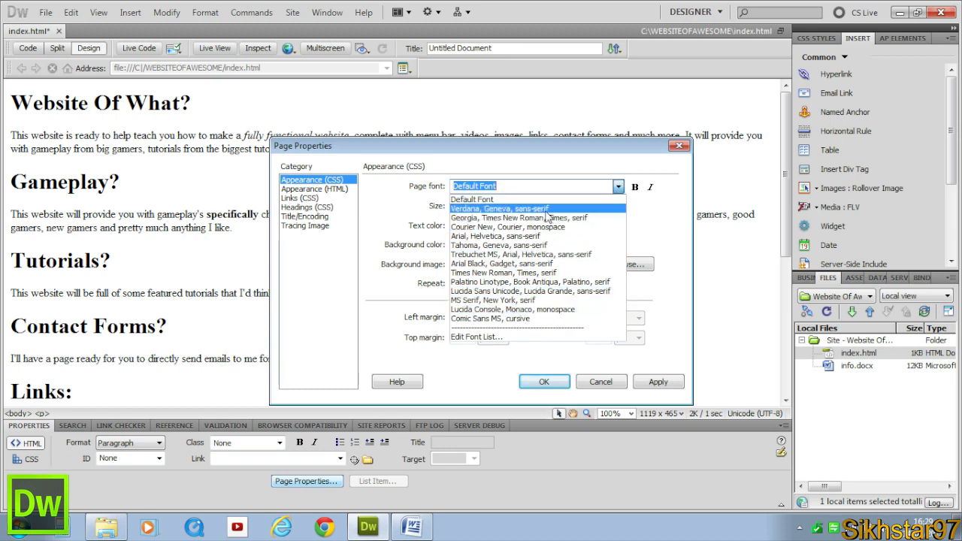
{"action": "left_click", "coordinate": [659, 382]}
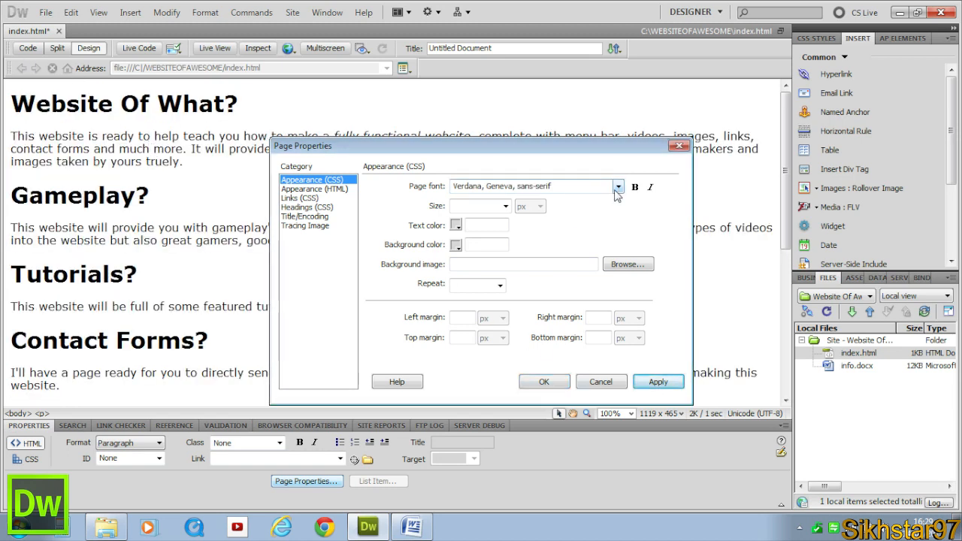
{"action": "left_click", "coordinate": [659, 382]}
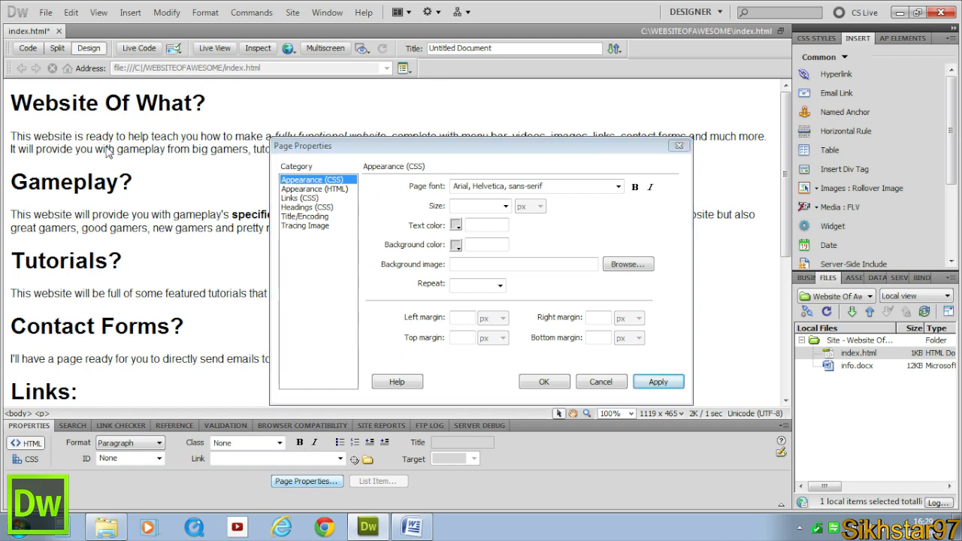
{"action": "left_click", "coordinate": [601, 382]}
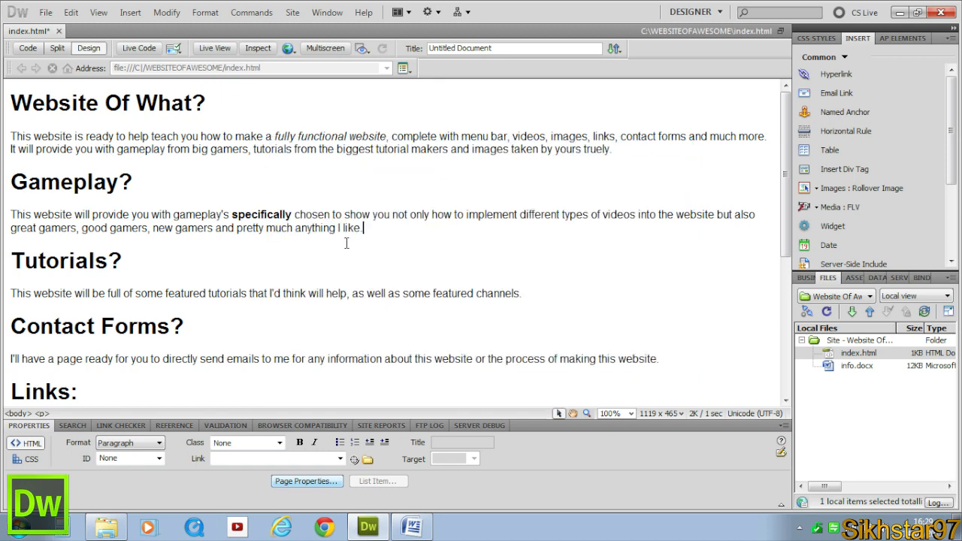
Save index.html with its Arial page font and separated heading and paragraph lines.
{"action": "triple_click", "coordinate": [113, 102]}
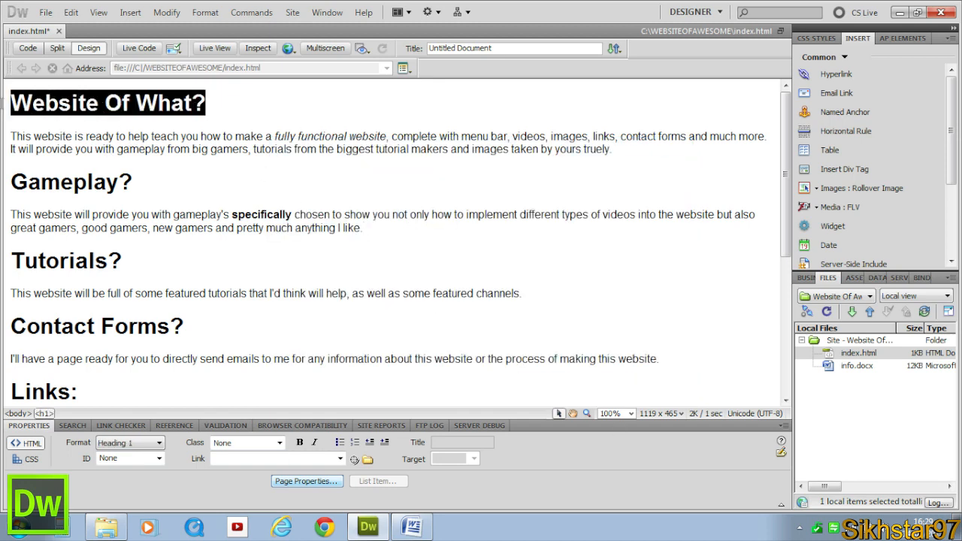
{"action": "left_click", "coordinate": [308, 272]}
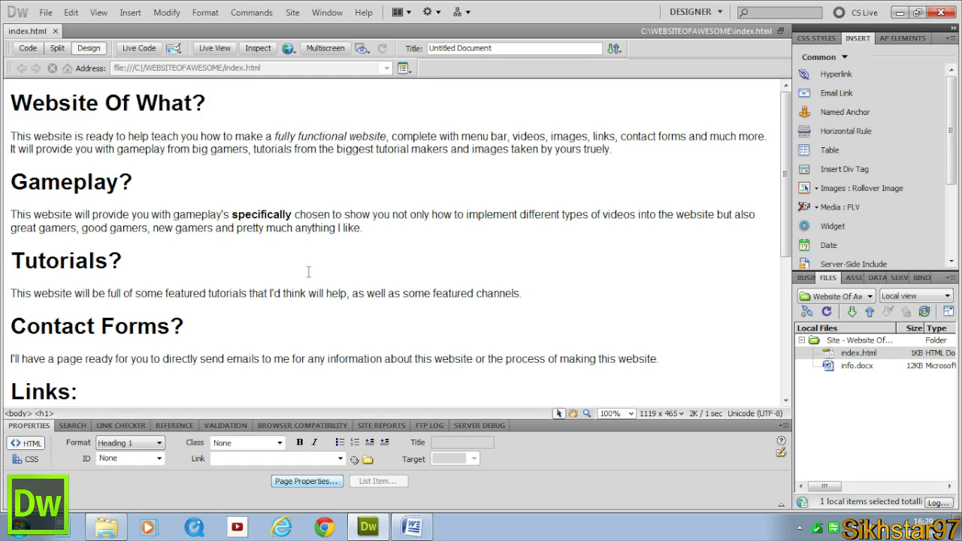
{"action": "left_click", "coordinate": [124, 262]}
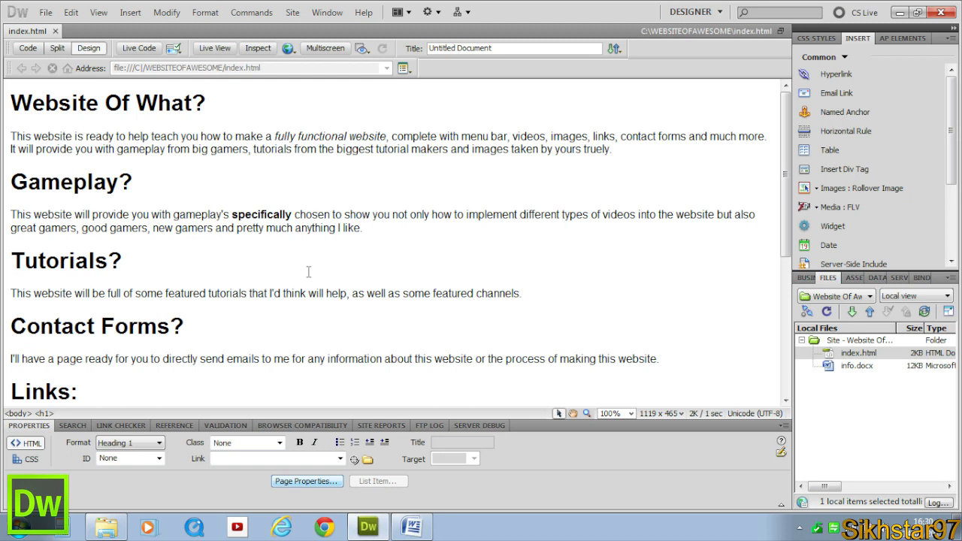
{"action": "left_click", "coordinate": [123, 260]}
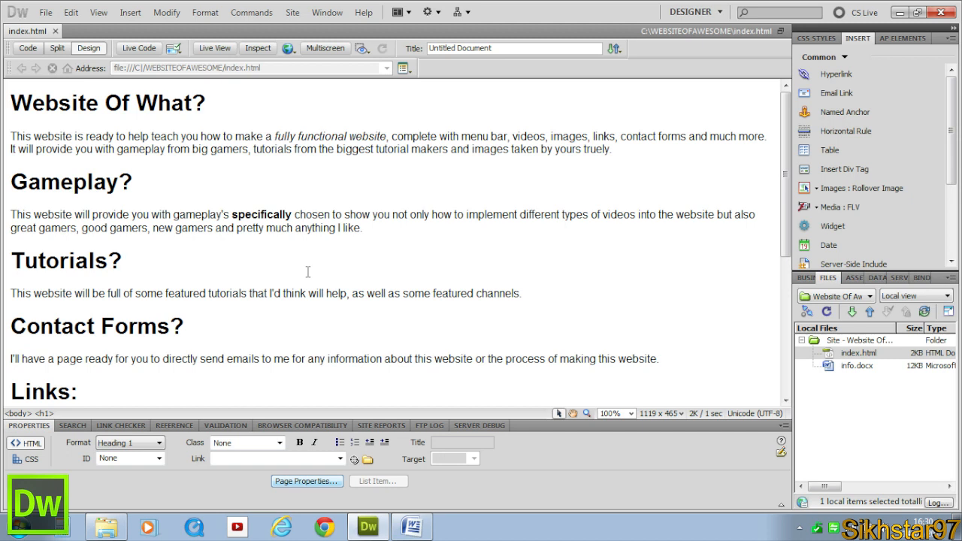
{"action": "left_click", "coordinate": [123, 261]}
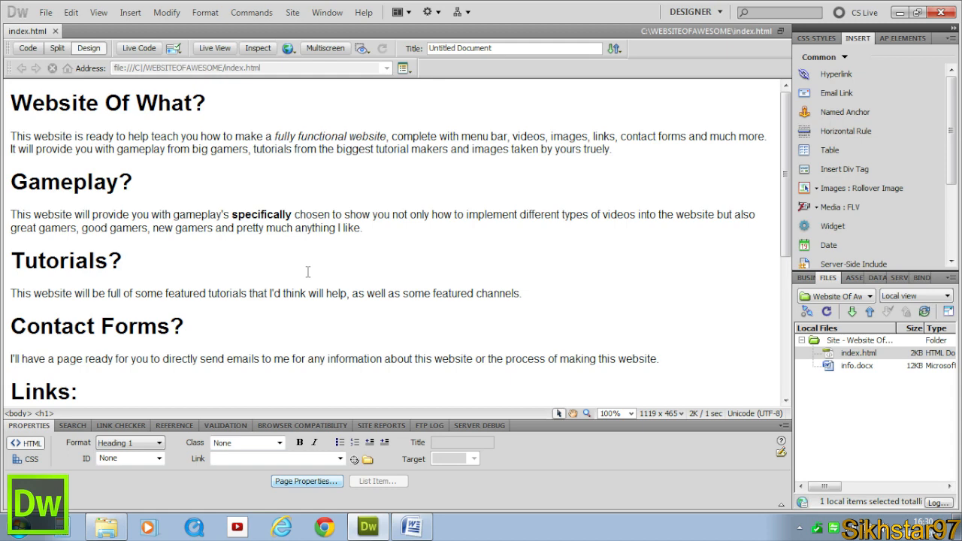
{"action": "left_click", "coordinate": [120, 260]}
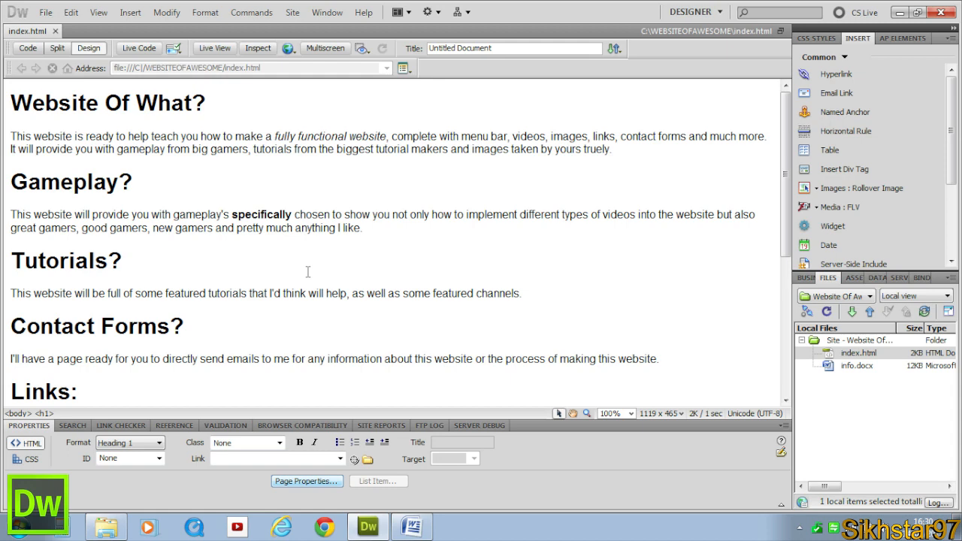
{"action": "left_click", "coordinate": [123, 262]}
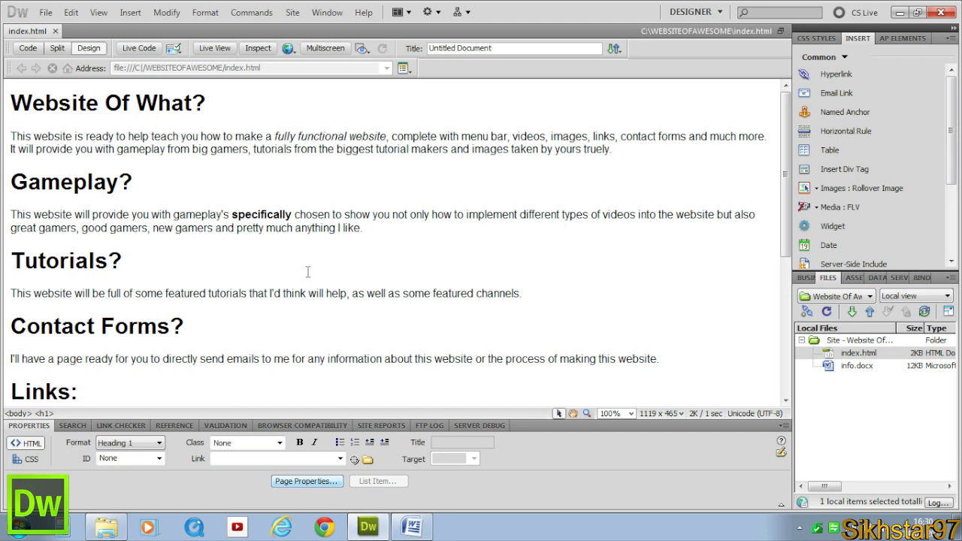
{"action": "left_click", "coordinate": [121, 262]}
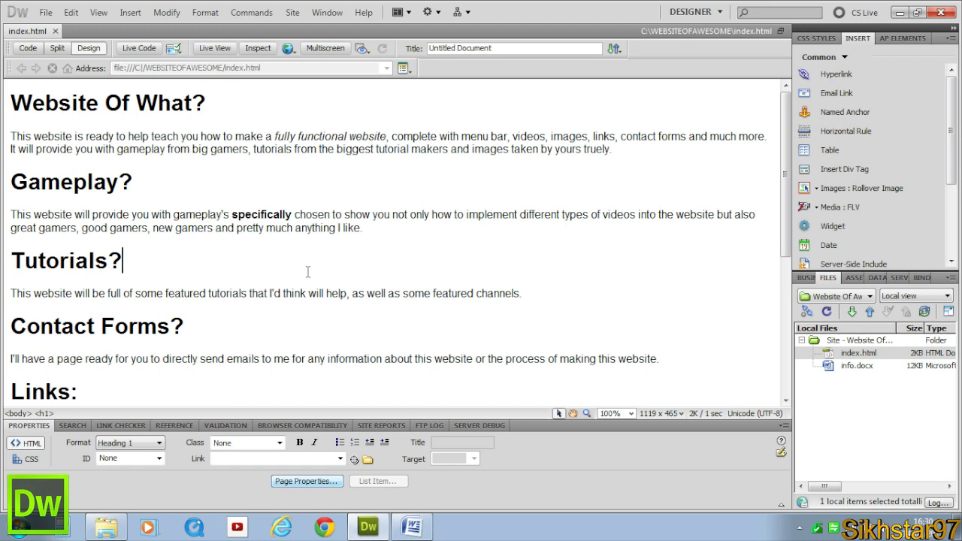